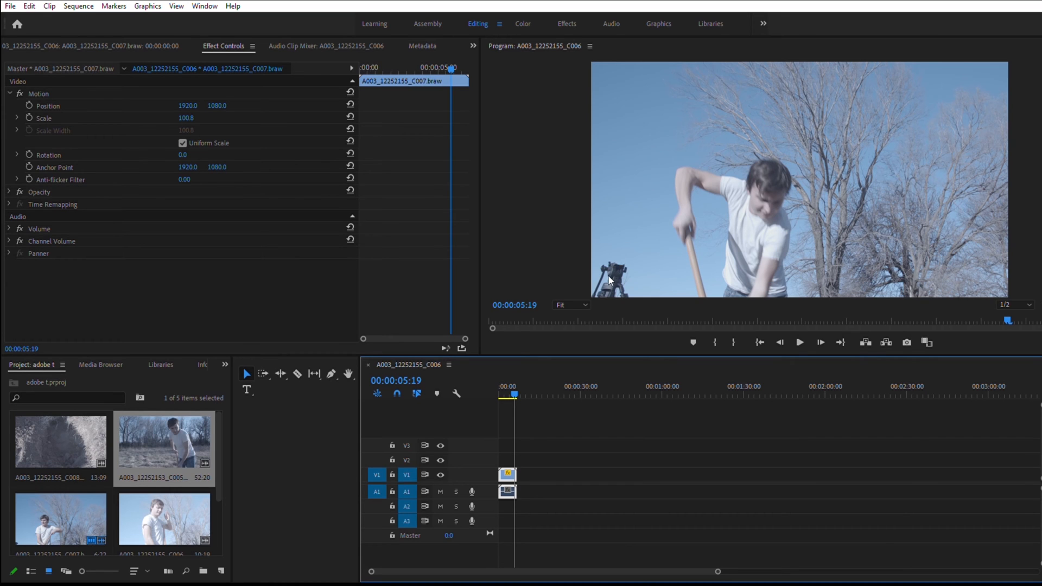
mouse_move(620, 267)
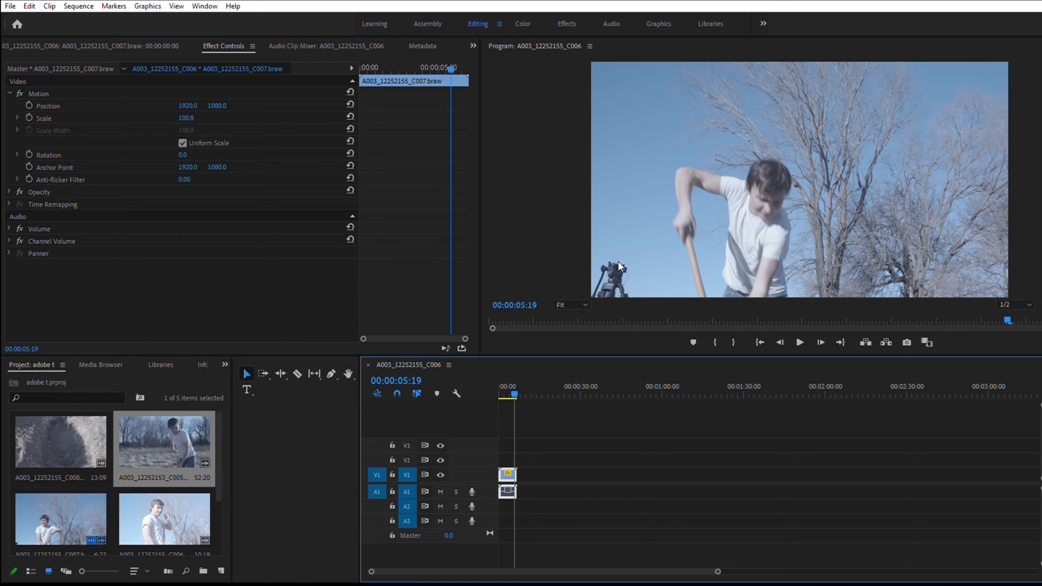
mouse_move(632, 112)
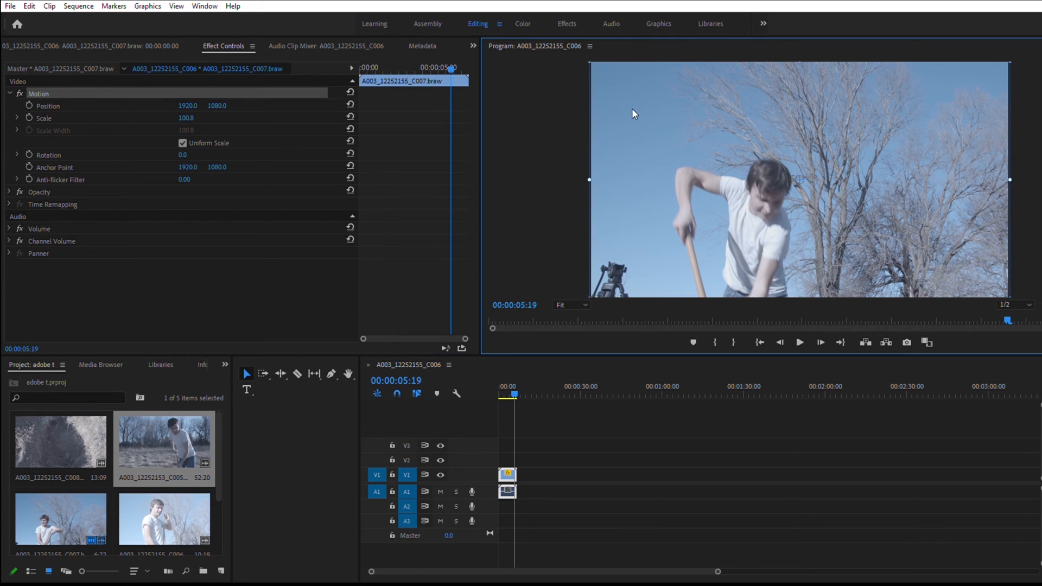
mouse_move(742, 174)
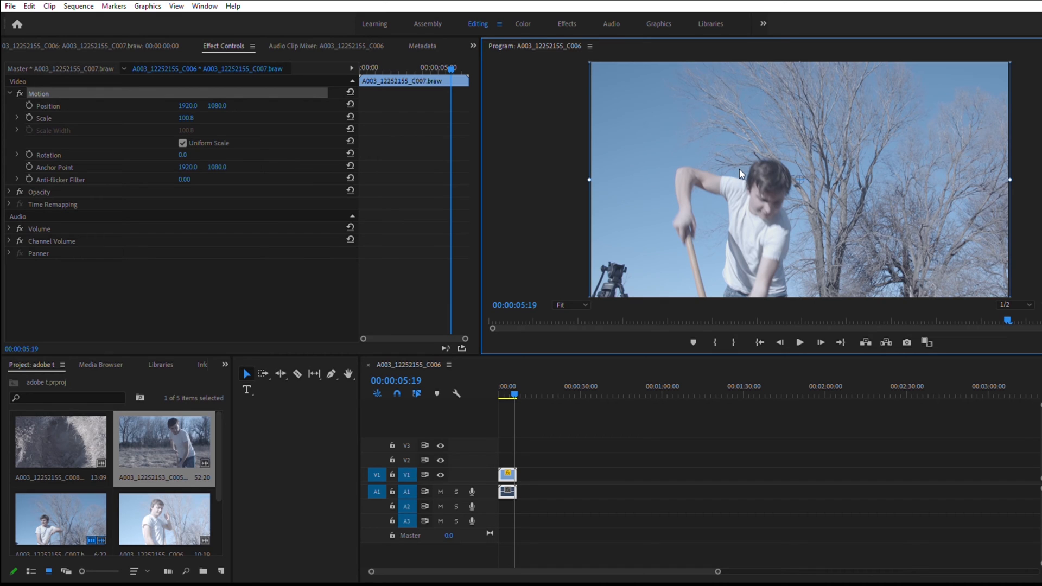
mouse_move(589, 157)
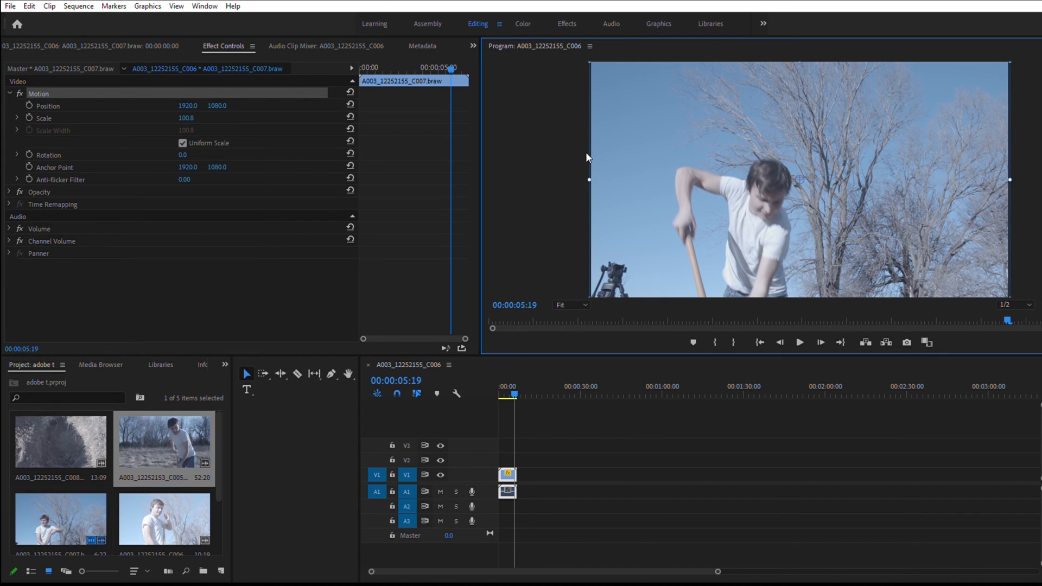
mouse_move(590, 43)
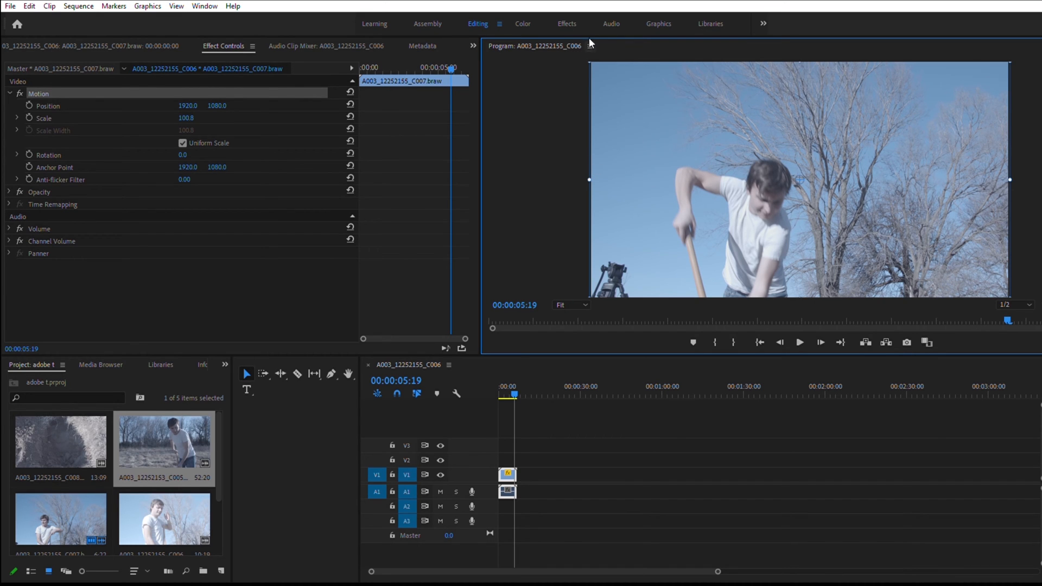
mouse_move(649, 213)
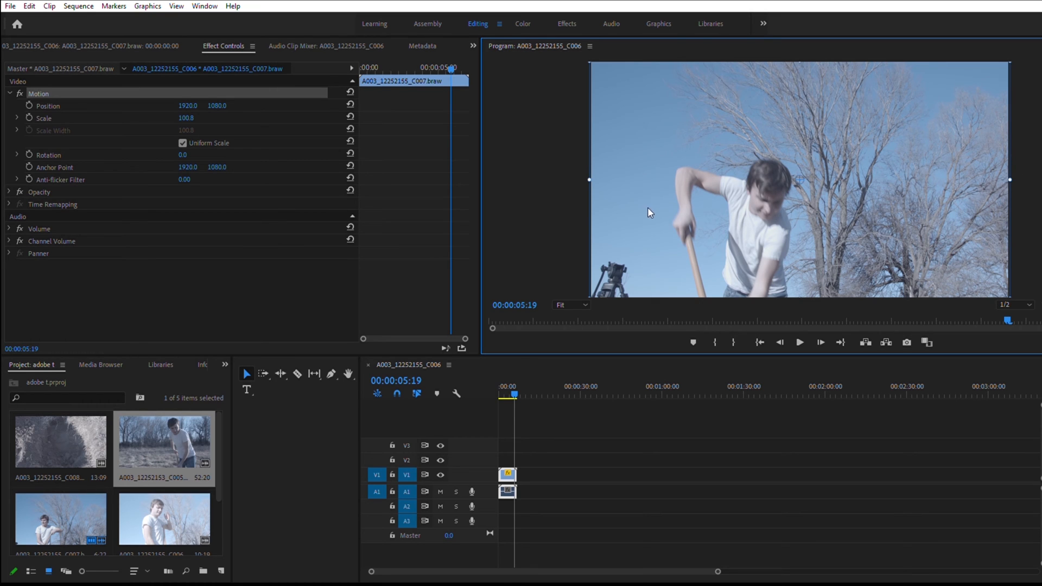
Step: Scale the clip to about 108% via its corner handle, pushing the tripod toward the frame edge
drag(588, 179, 600, 170)
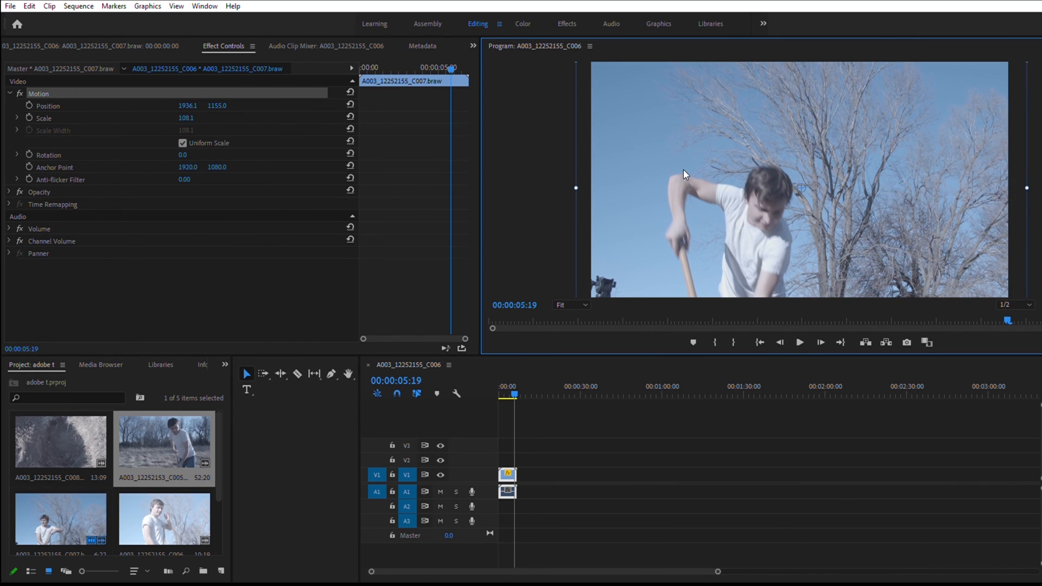
Step: Scale the clip further to about 125% so the tripod is fully out of the shot
drag(692, 173, 561, 171)
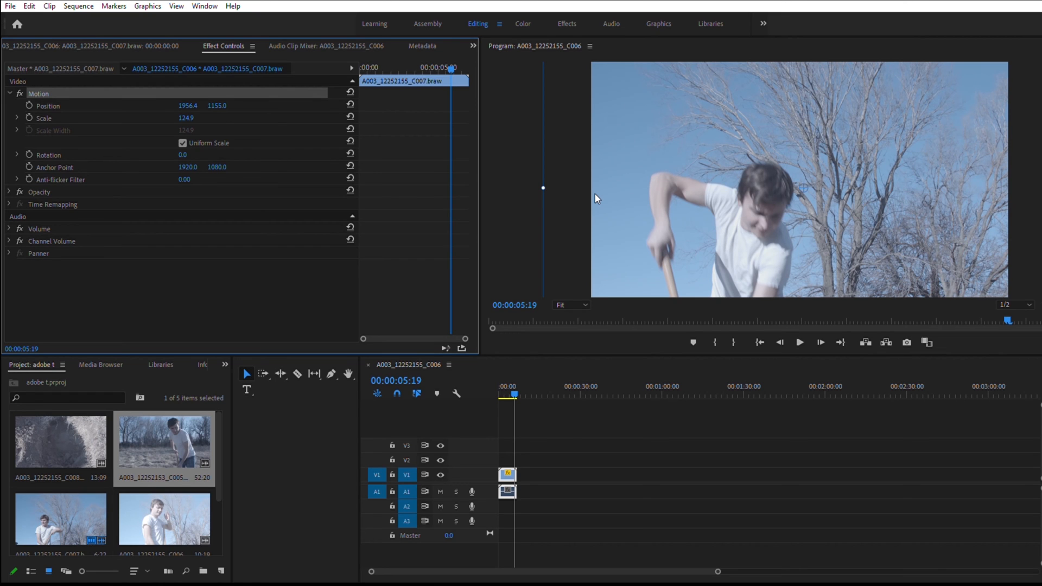
mouse_move(228, 42)
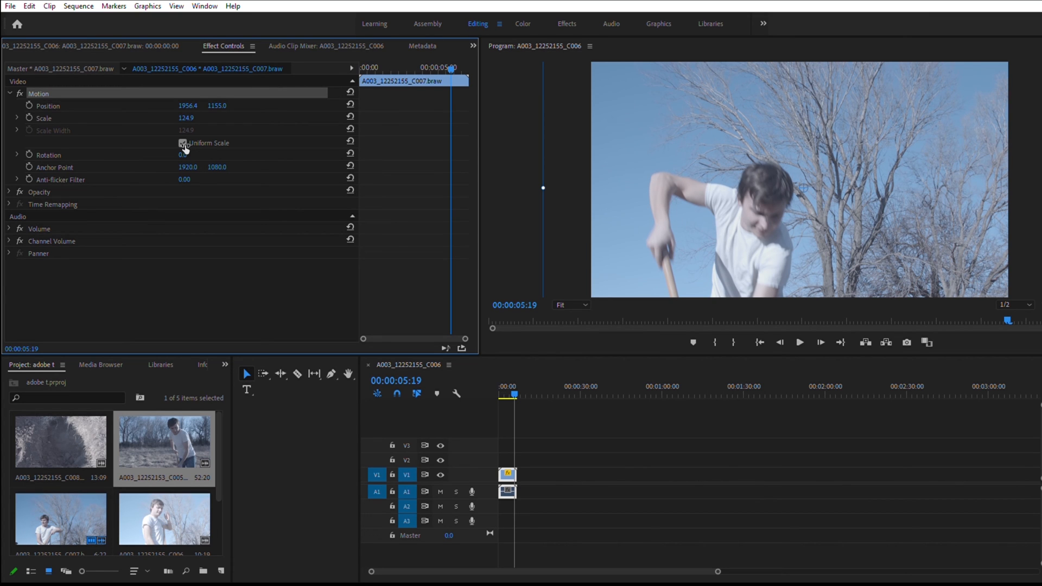
Step: Tilt the clip about -15° and scale to 127.5%, then enter Rotation 0 in Effect Controls
drag(184, 154, 174, 154)
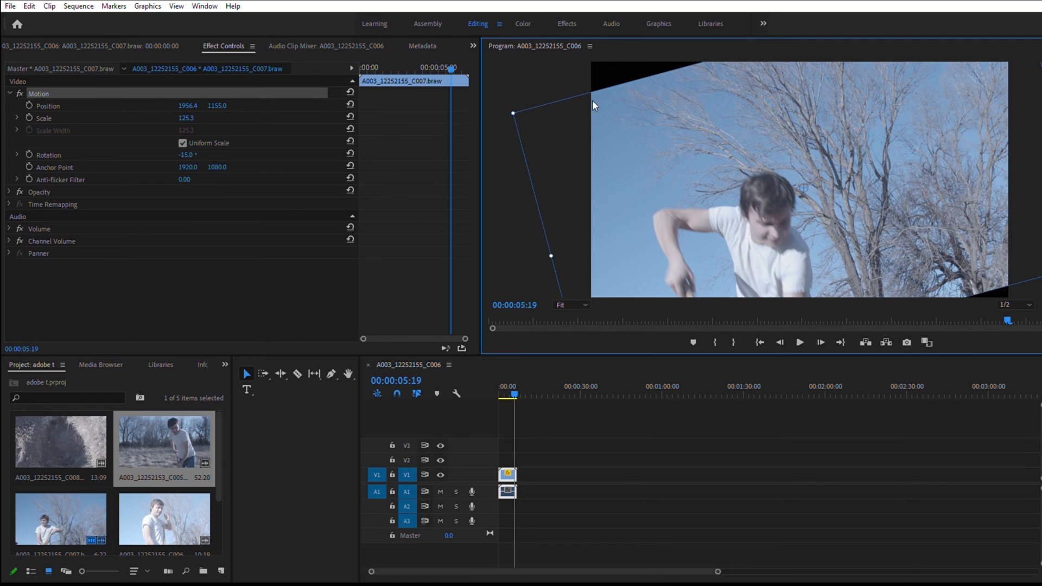
drag(593, 106, 516, 105)
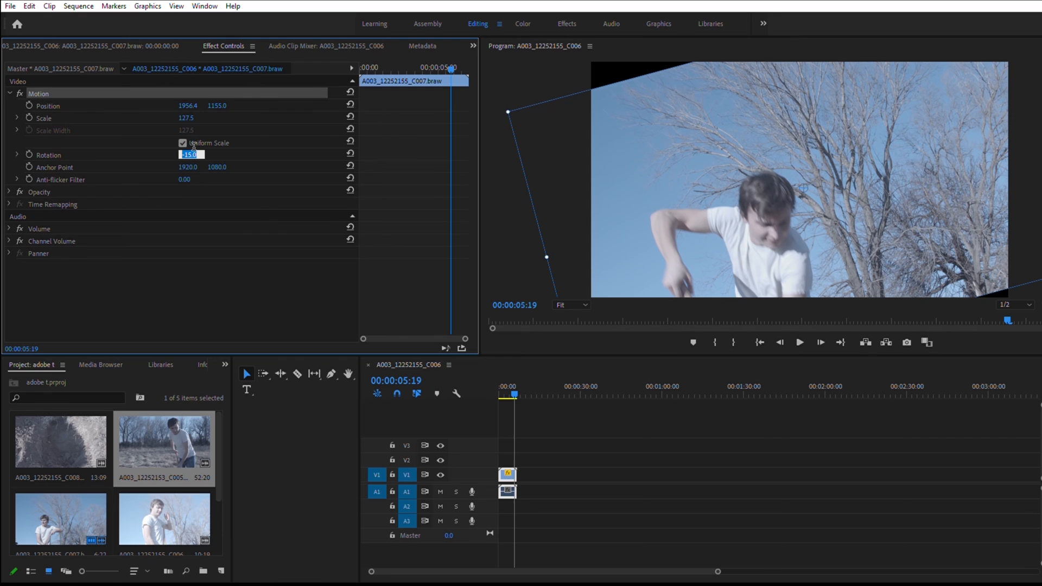
text(0)
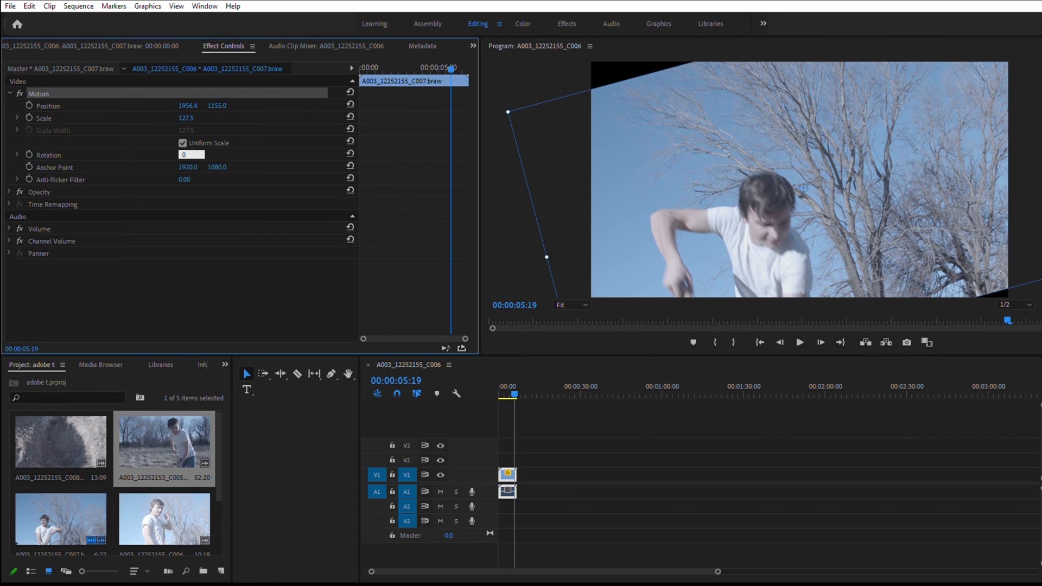